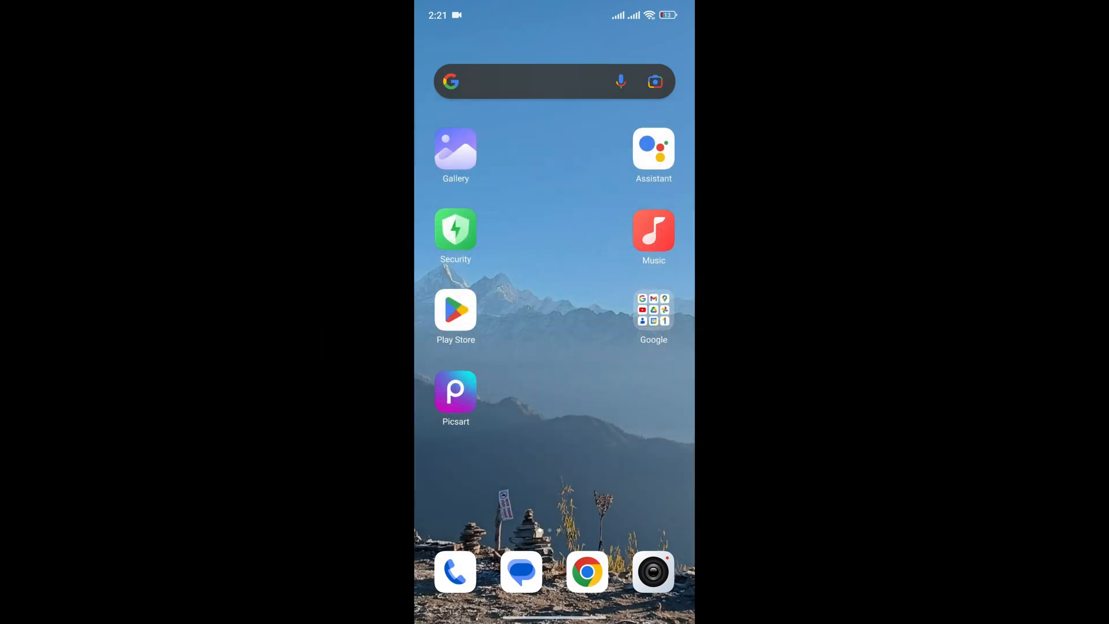
Step: Launch Picsart from the home screen to reach its inspiration feed
left_click(455, 393)
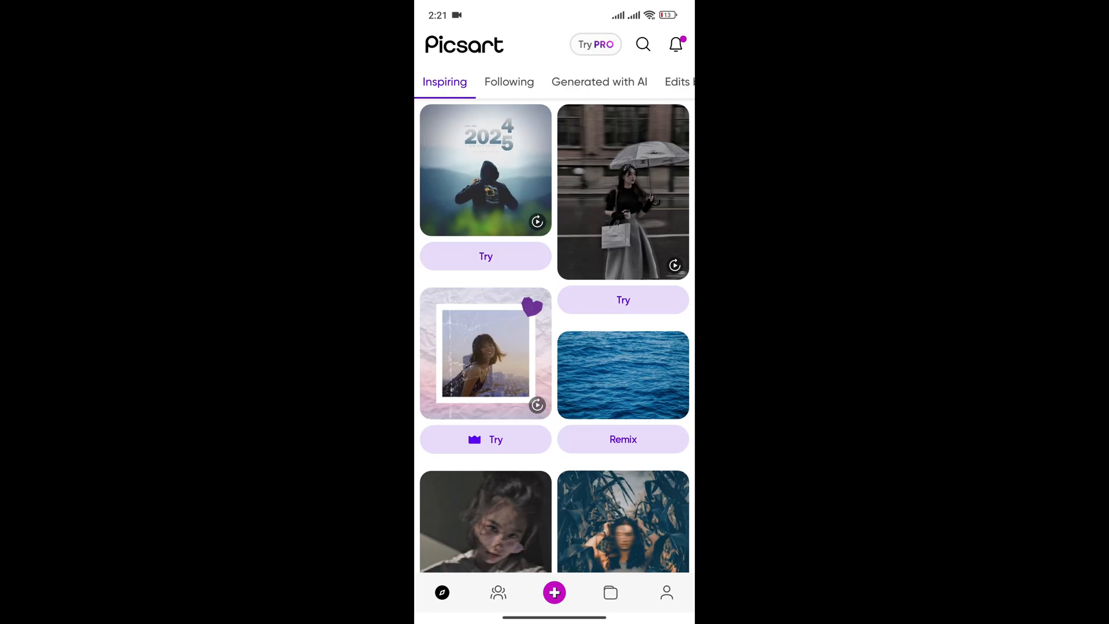
Step: Start a new Collage from the Create menu, reaching the photo picker
left_click(554, 592)
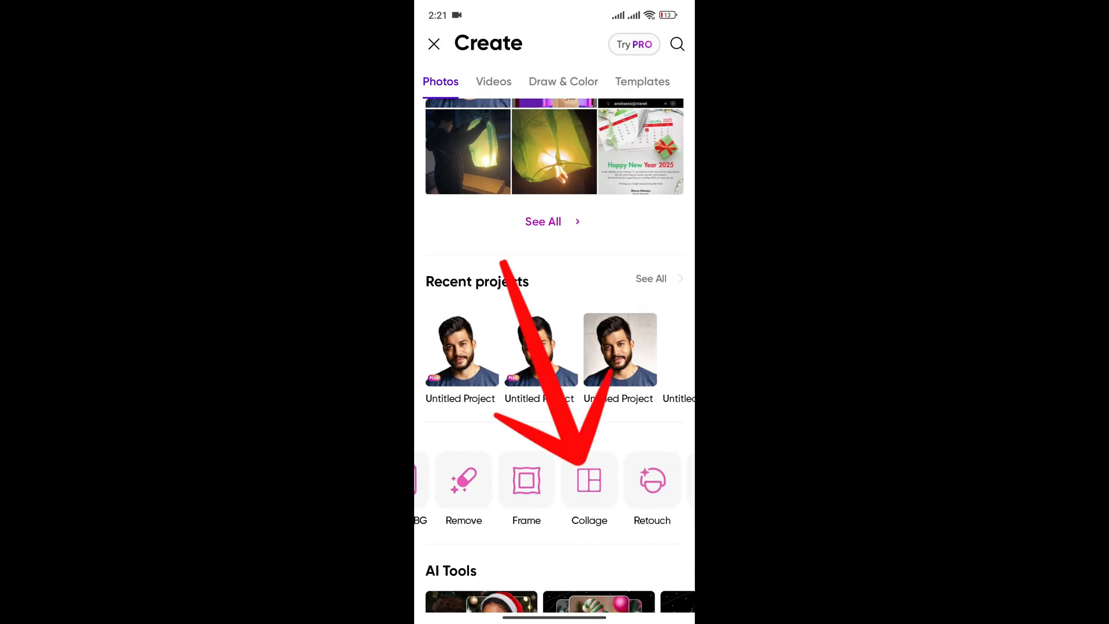
left_click(589, 479)
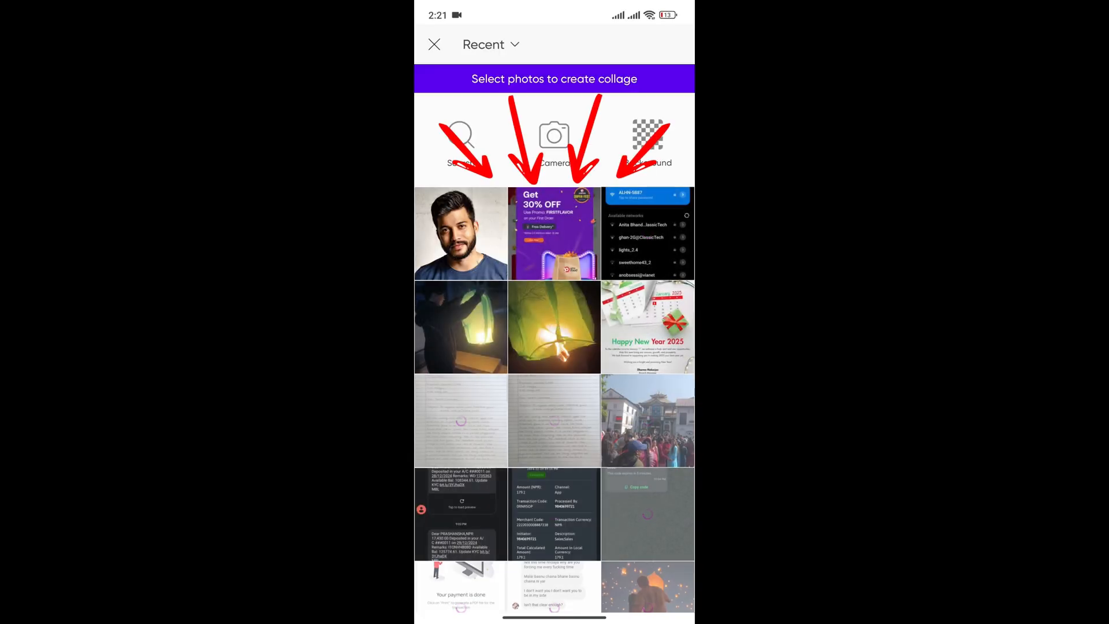
Step: Select the portrait, 30% OFF promo ad and glowing lantern photos for the collage
left_click(461, 233)
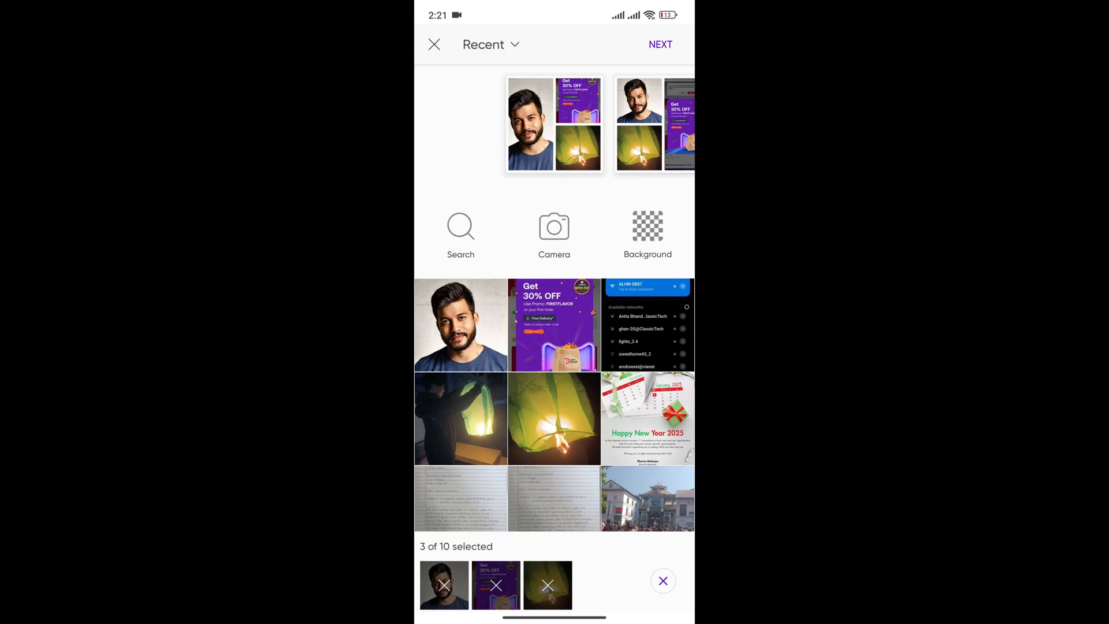
Step: Proceed to the editor and choose the grid with portrait and lantern left, ad right
left_click(659, 44)
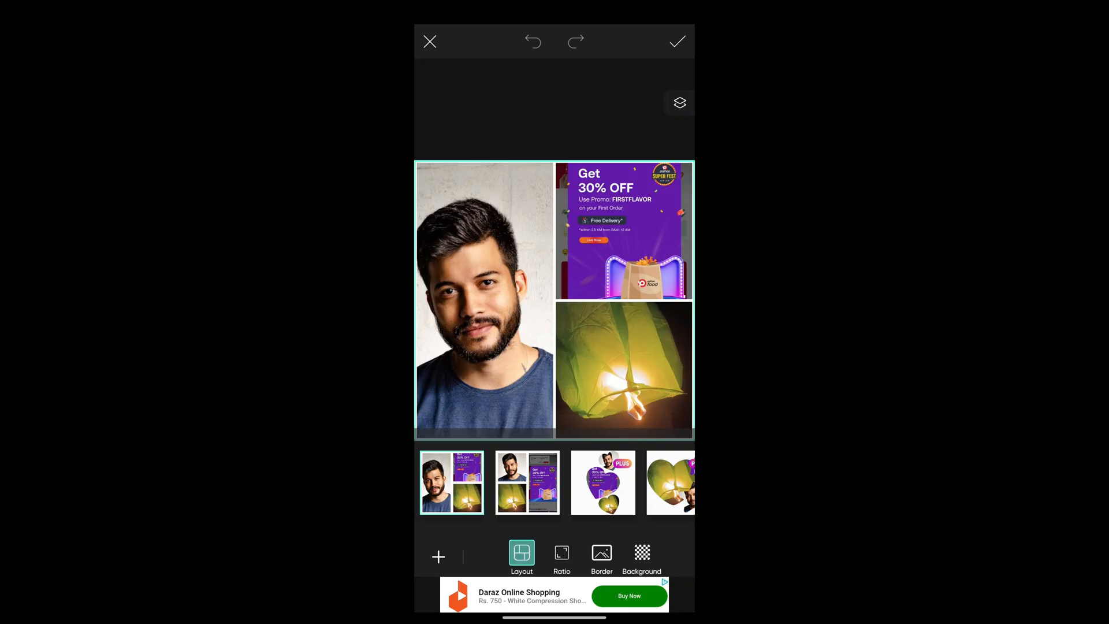
left_click(526, 483)
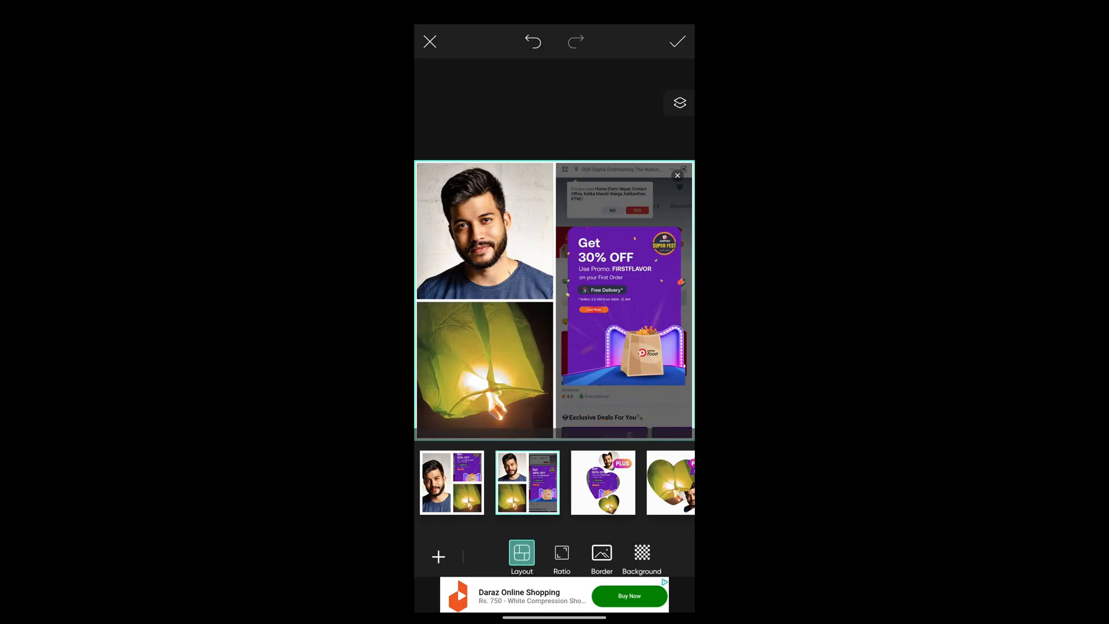